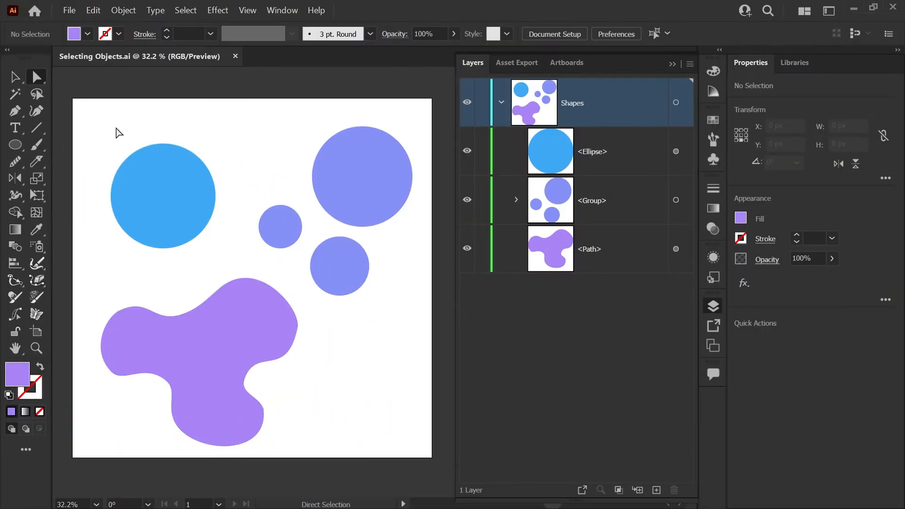
pyautogui.moveTo(161, 130)
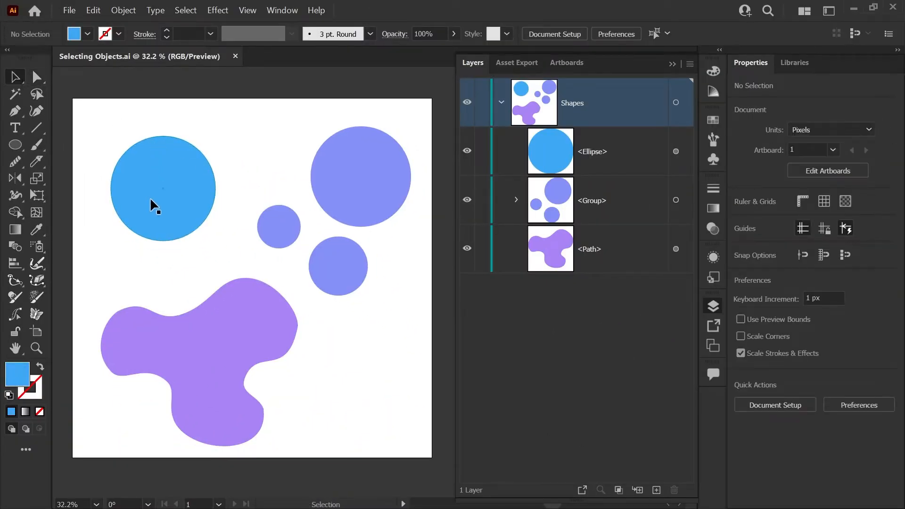
# Step: Select the blue circle with the Selection Tool and shift it slightly down-left
pyautogui.moveTo(153, 190); pyautogui.dragTo(193, 213)
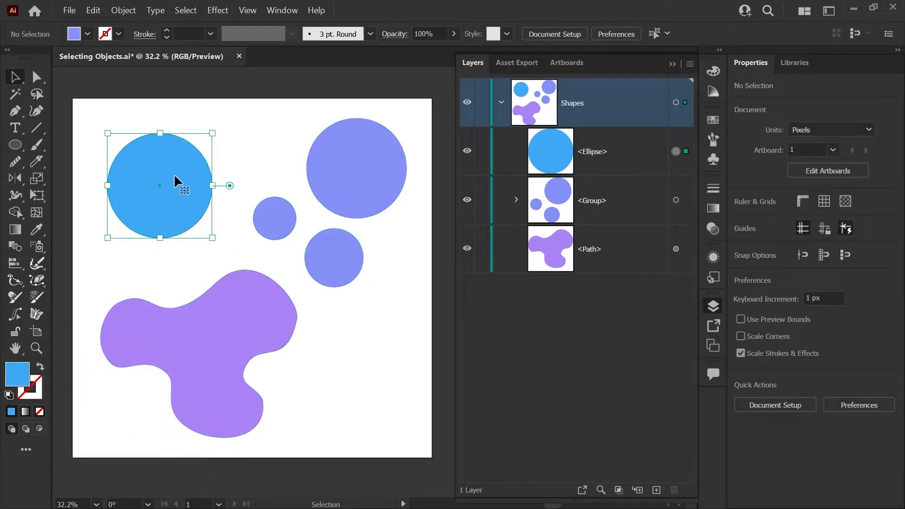
pyautogui.click(160, 185)
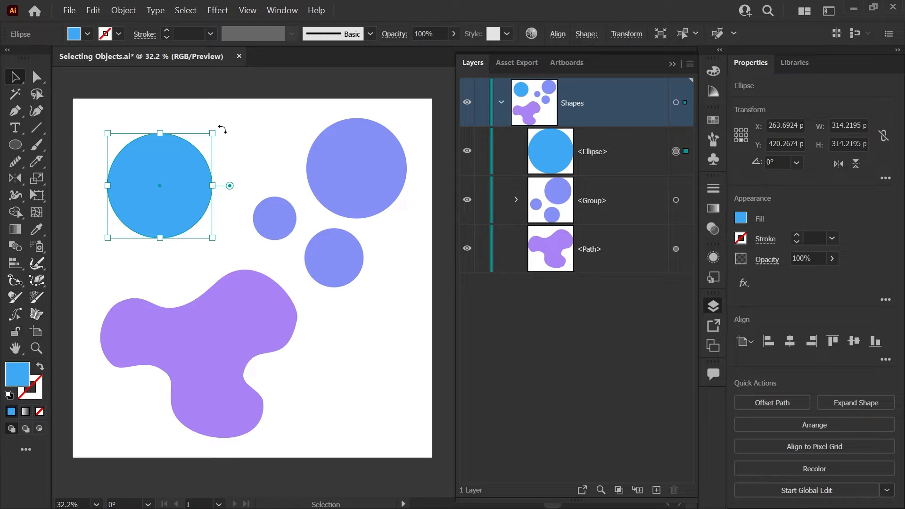
pyautogui.moveTo(162, 185); pyautogui.dragTo(156, 191)
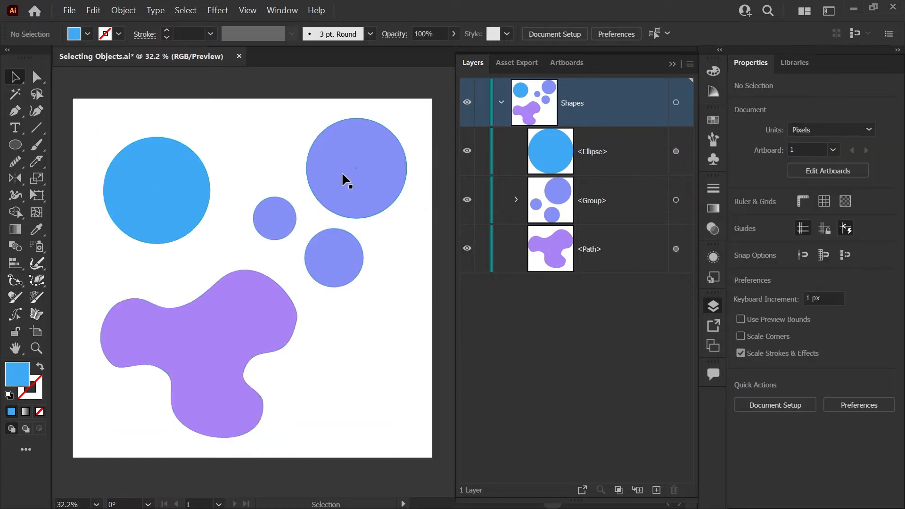
pyautogui.click(346, 181)
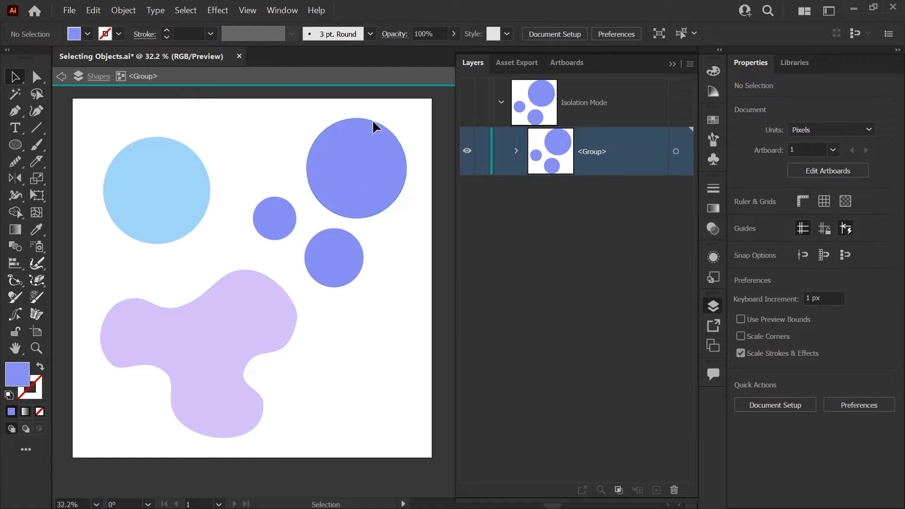
pyautogui.click(357, 168)
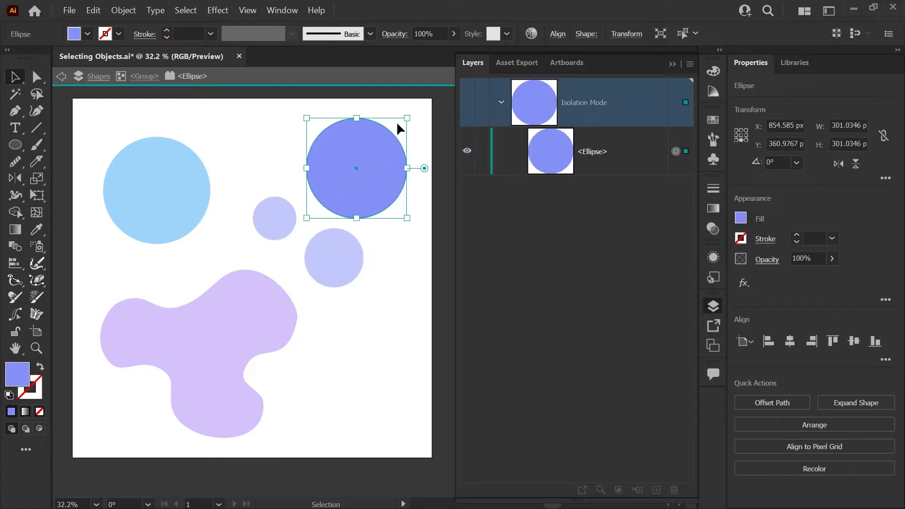
pyautogui.moveTo(340, 202)
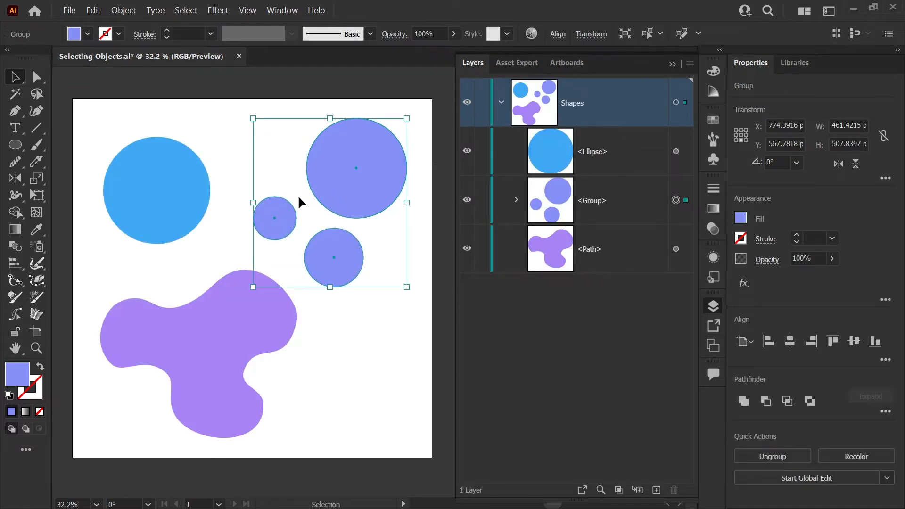
pyautogui.moveTo(239, 179)
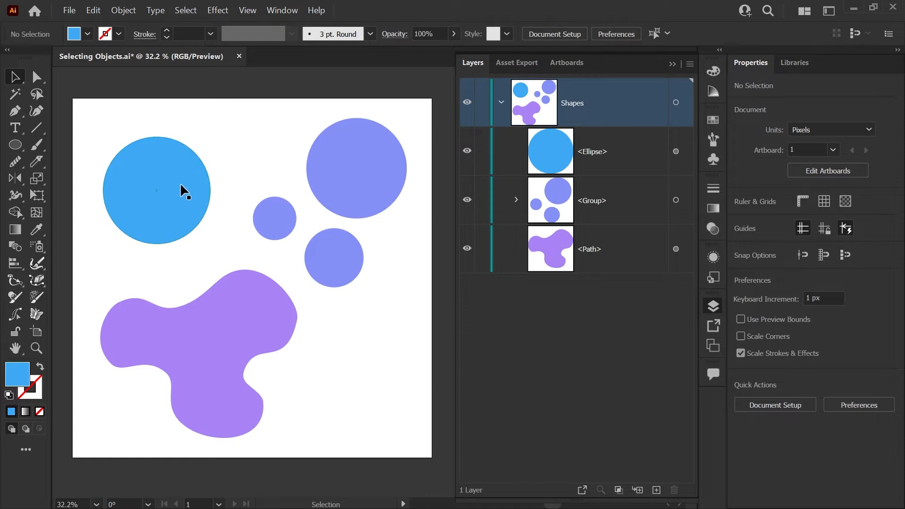
pyautogui.click(157, 190)
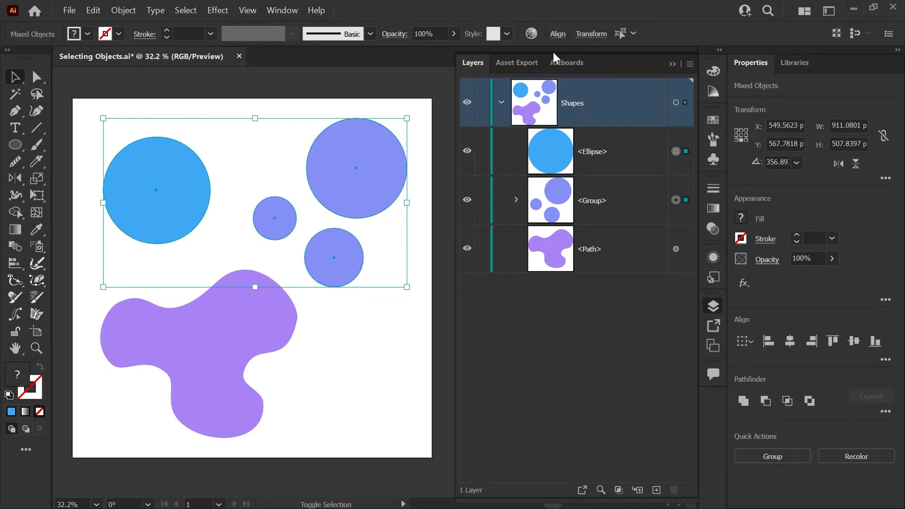
pyautogui.click(276, 171)
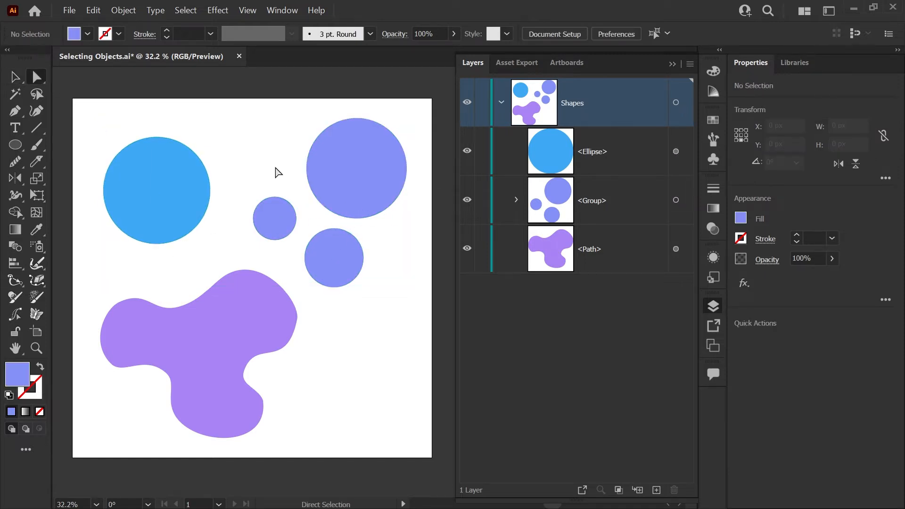
pyautogui.moveTo(266, 215)
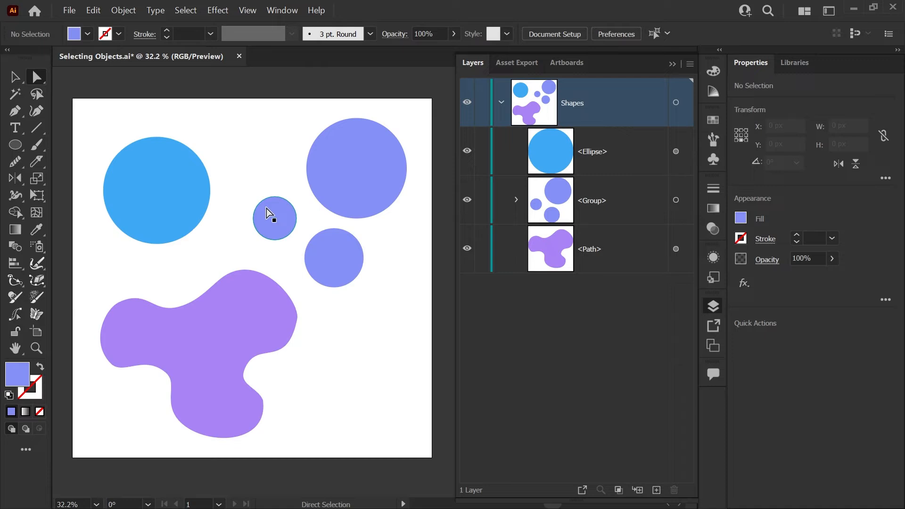
pyautogui.click(274, 218)
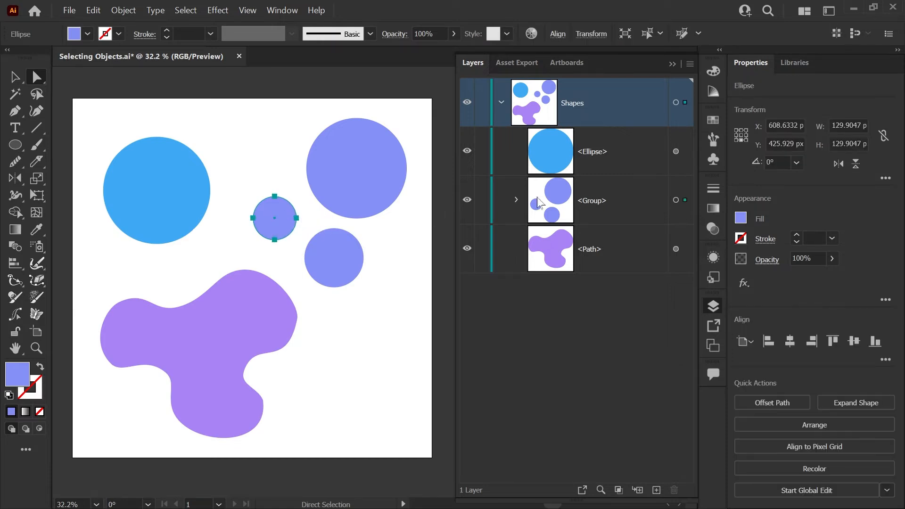
pyautogui.click(517, 200)
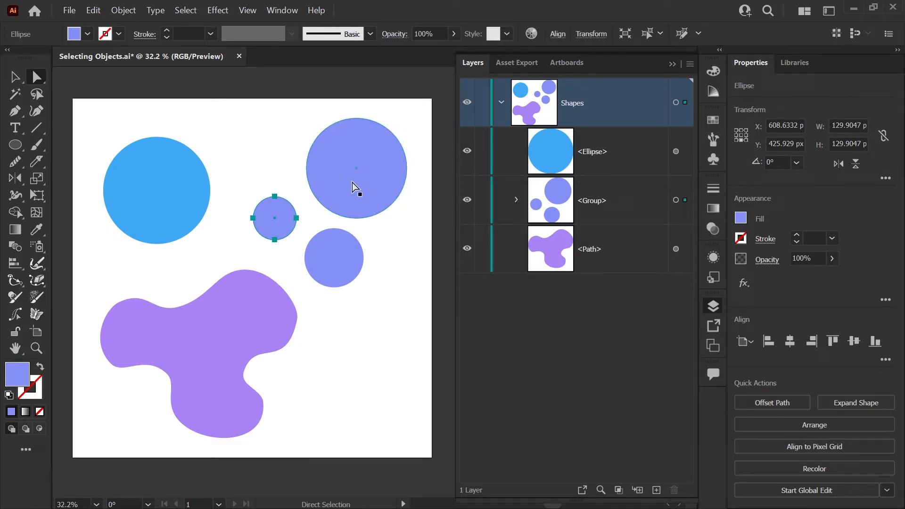
pyautogui.moveTo(334, 262)
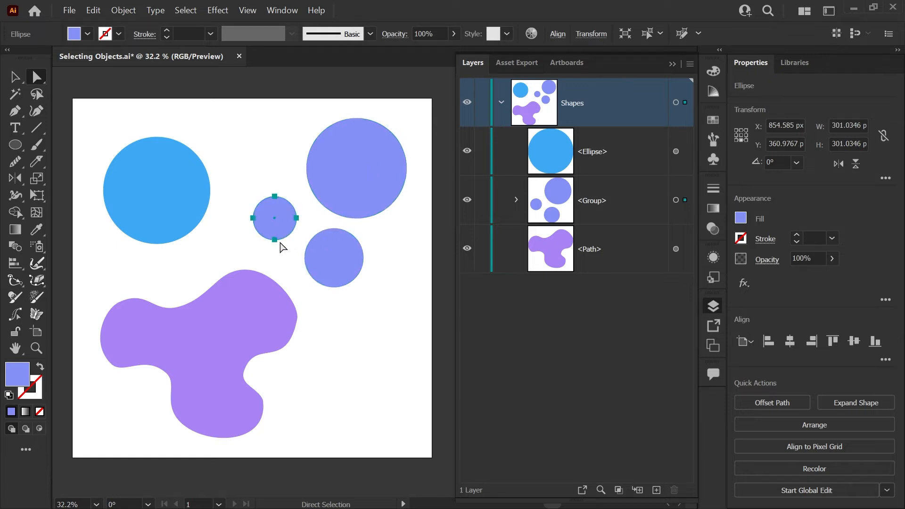
pyautogui.click(216, 284)
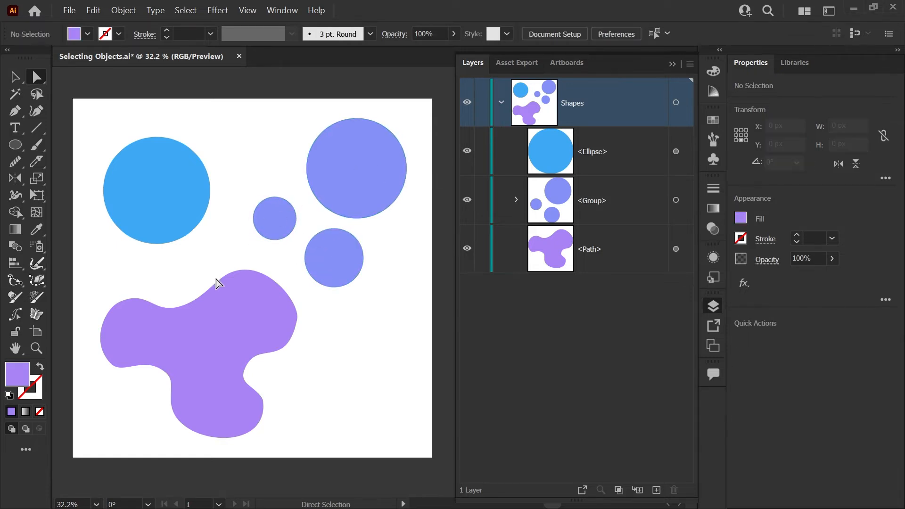
# Step: Select the group of three purple circles for rotating it by about 9°
pyautogui.click(222, 278)
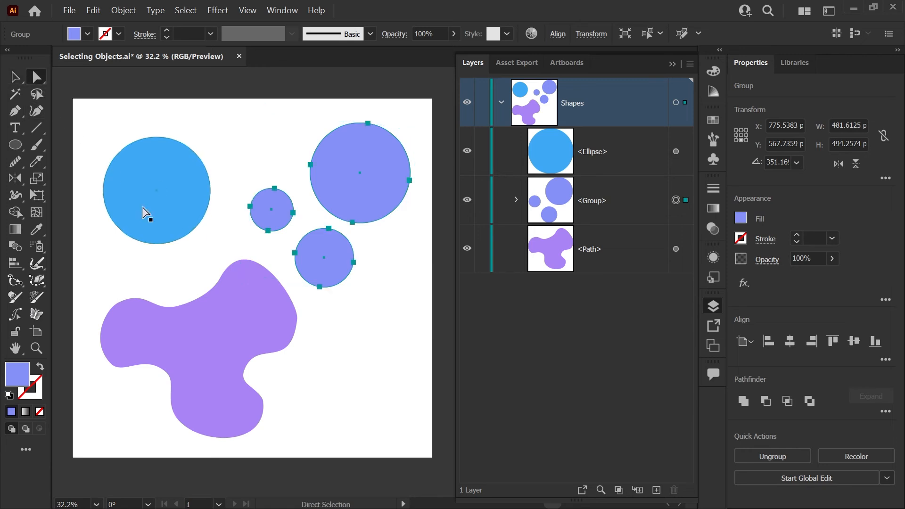
pyautogui.moveTo(275, 157)
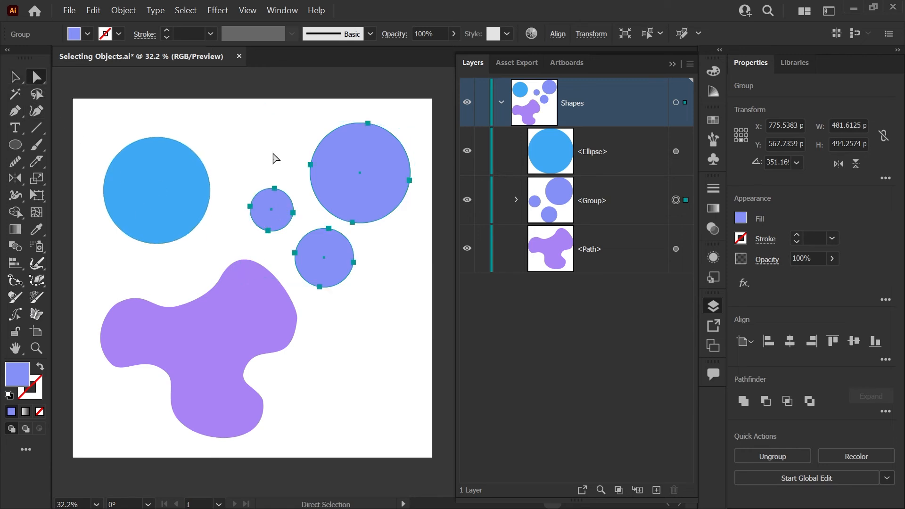